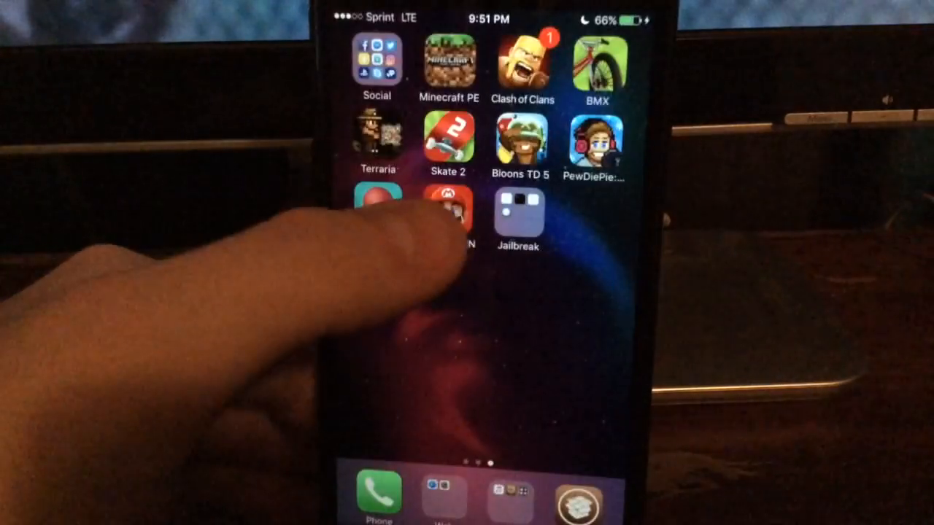
# Step: Launch Cydia from the home screen dock, reaching its welcome page
pyautogui.click(449, 212)
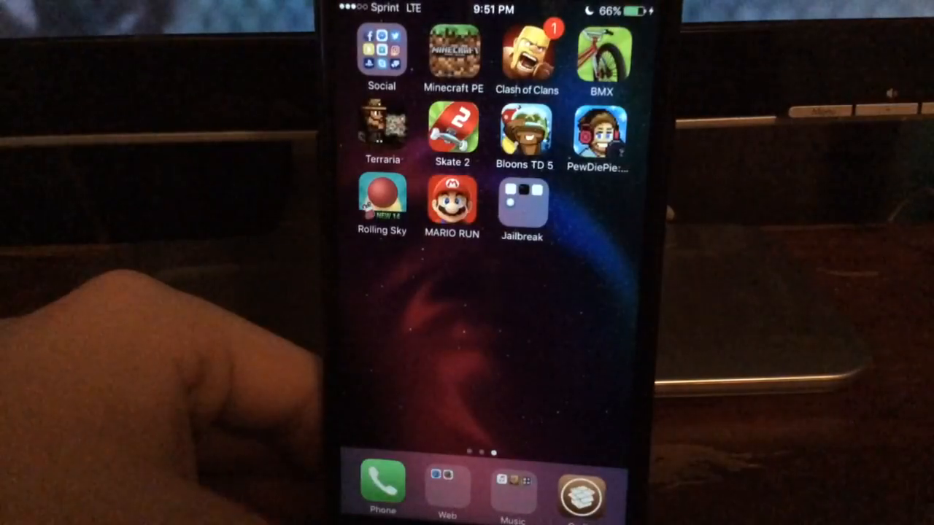
pyautogui.click(522, 208)
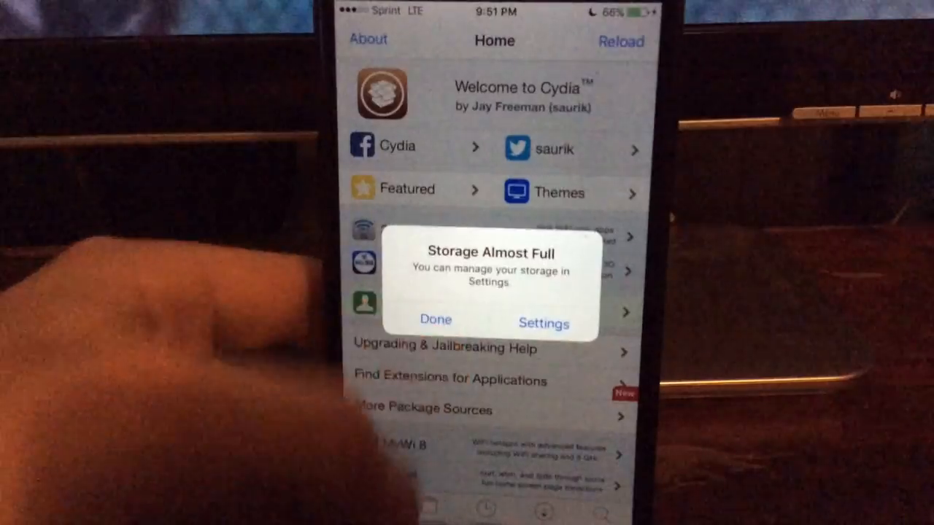
# Step: Dismiss the storage alert and show Cydia's Sources list with BigBoss and ModMyi
pyautogui.click(436, 320)
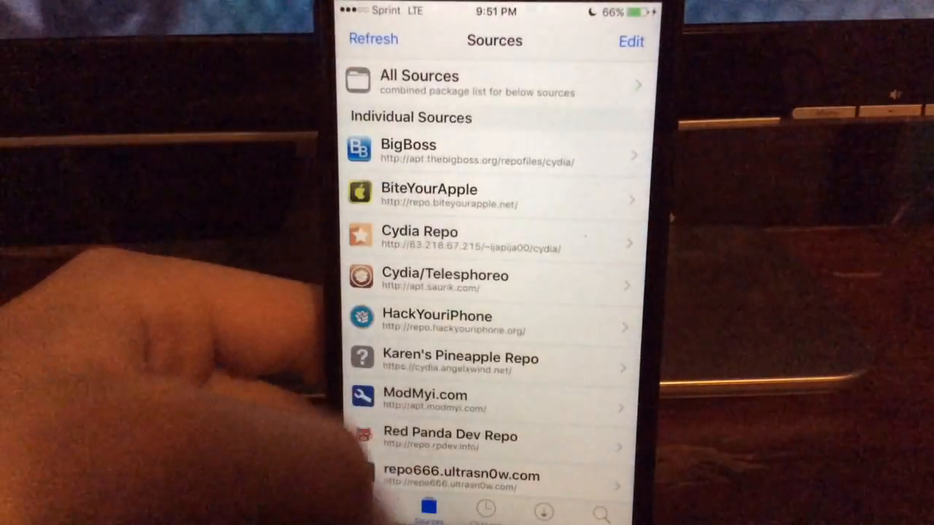